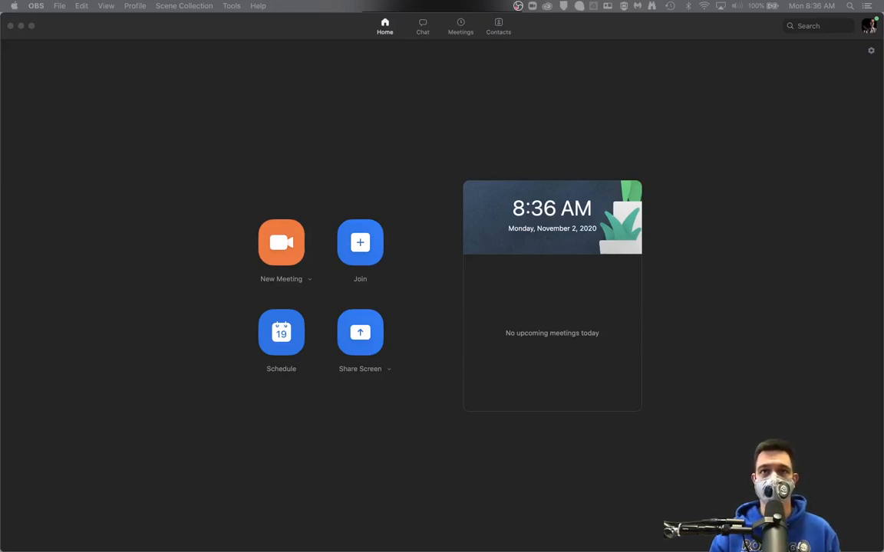
pyautogui.moveTo(662, 325)
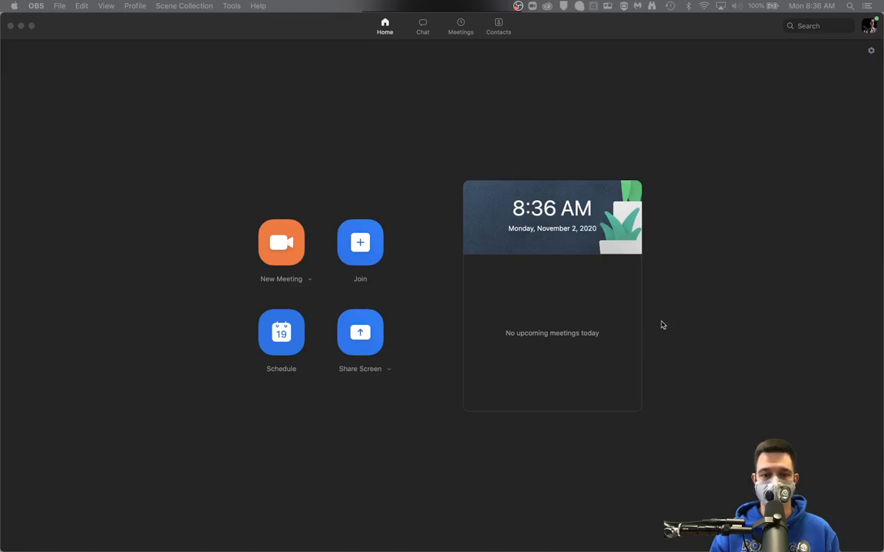
pyautogui.moveTo(797, 105)
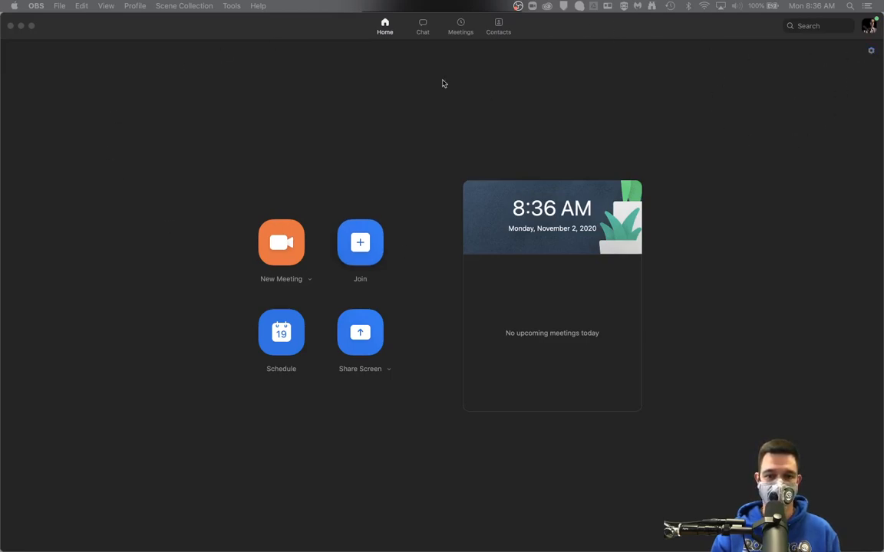
pyautogui.moveTo(535, 152)
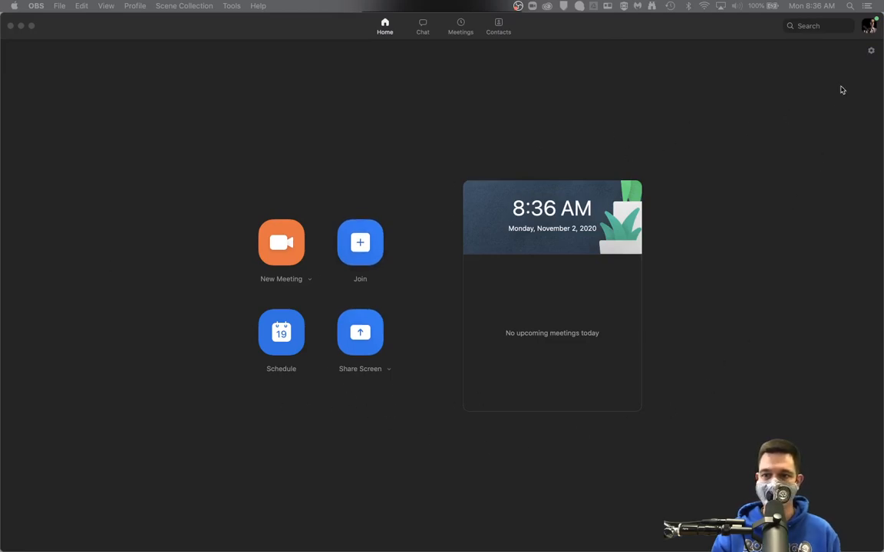
# - Open Zoom Settings and go to the Audio page with speaker and microphone devices
pyautogui.click(871, 51)
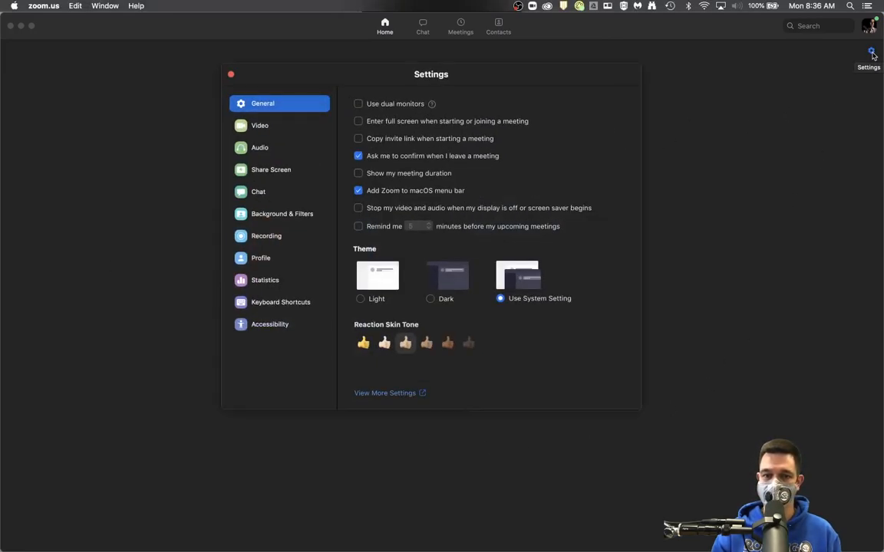
pyautogui.click(260, 148)
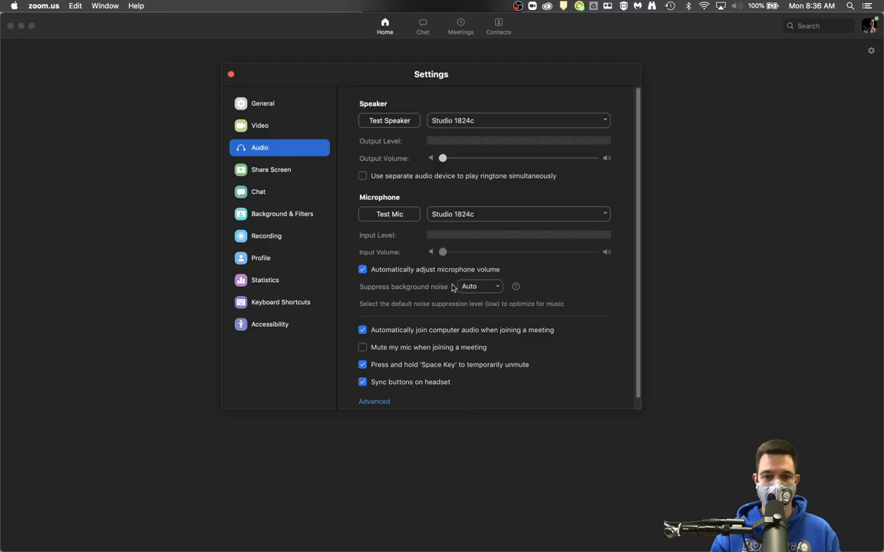
pyautogui.click(480, 286)
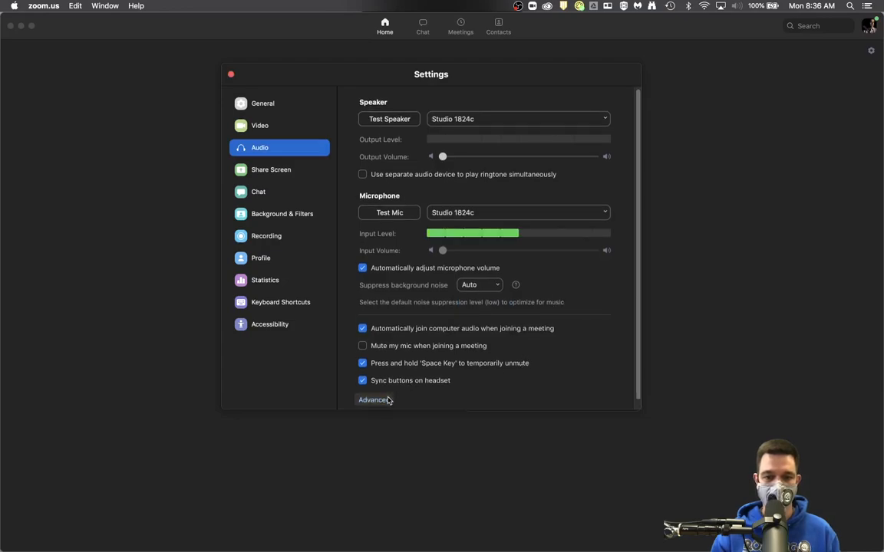
# - In Advanced audio, re-enable the unchecked Original Sound sub-option, then go back to Audio
pyautogui.click(373, 400)
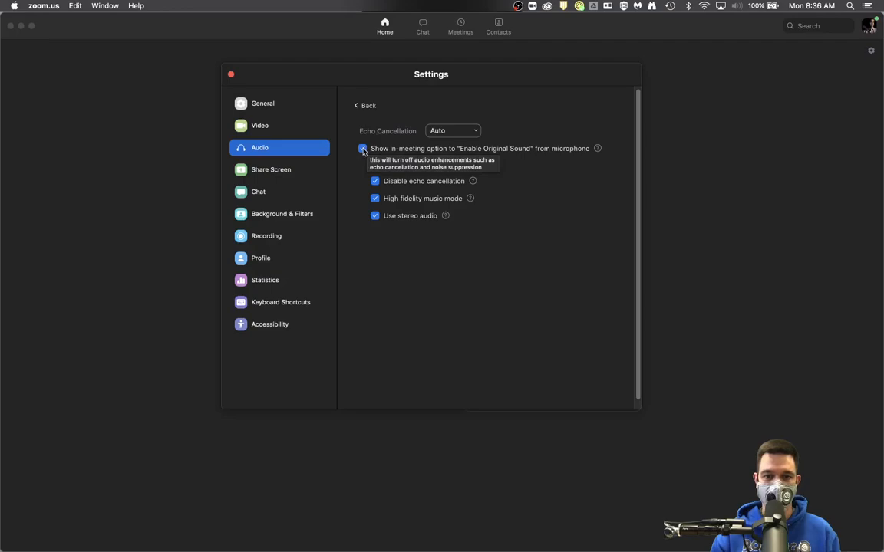
pyautogui.moveTo(482, 159)
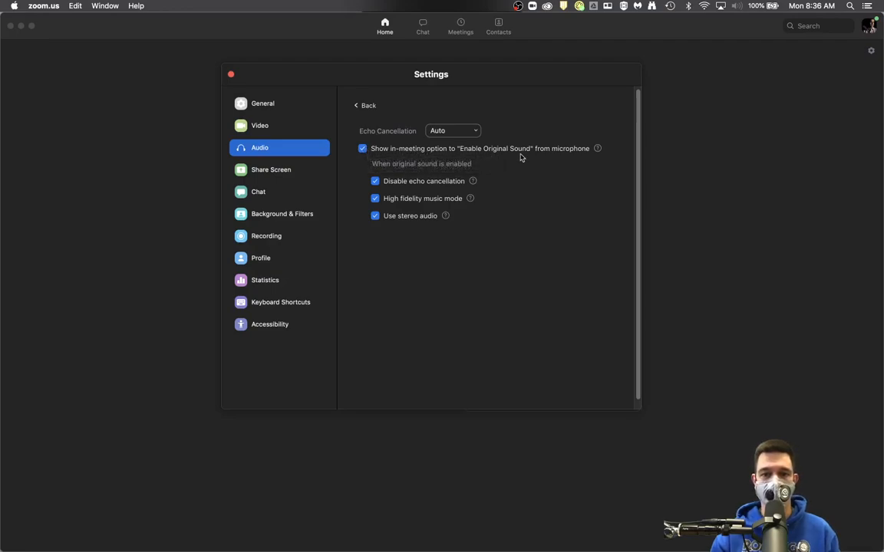
pyautogui.moveTo(514, 153)
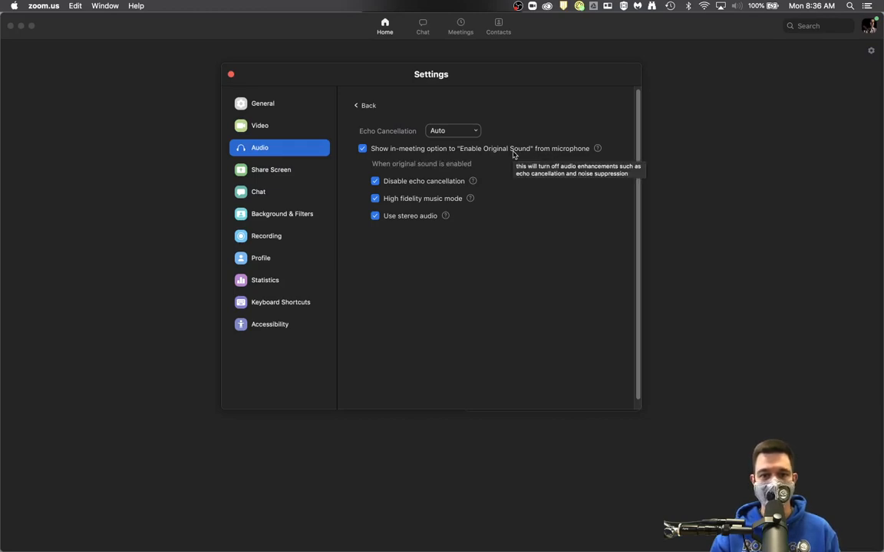
pyautogui.moveTo(456, 161)
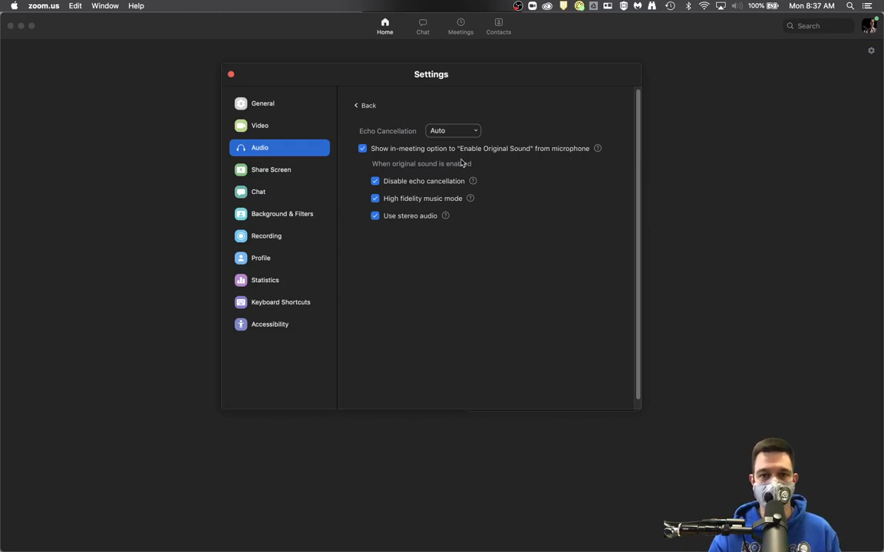
pyautogui.moveTo(478, 163)
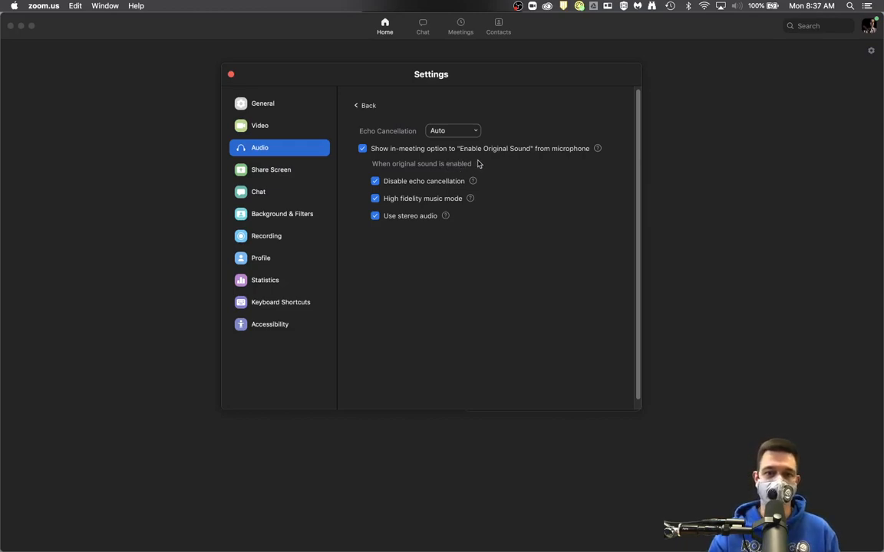
pyautogui.moveTo(502, 208)
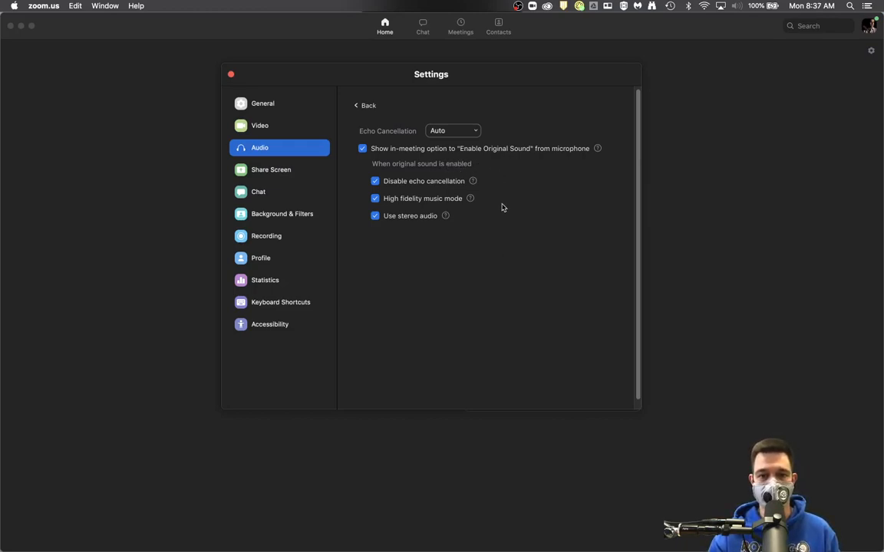
pyautogui.moveTo(363, 149)
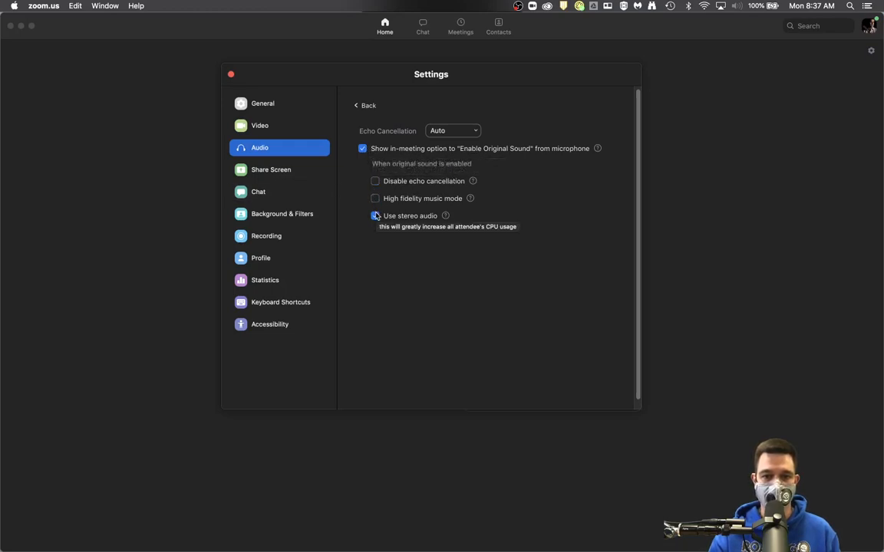
pyautogui.click(375, 216)
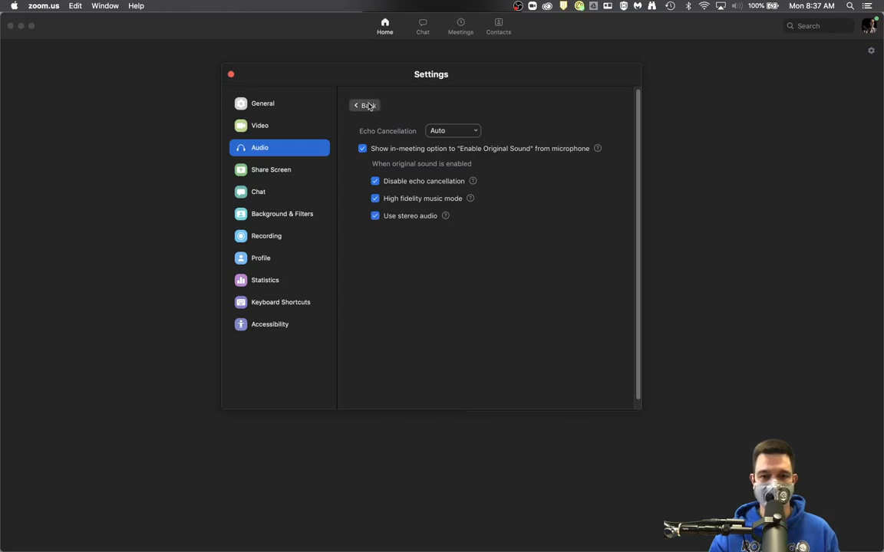
pyautogui.click(365, 105)
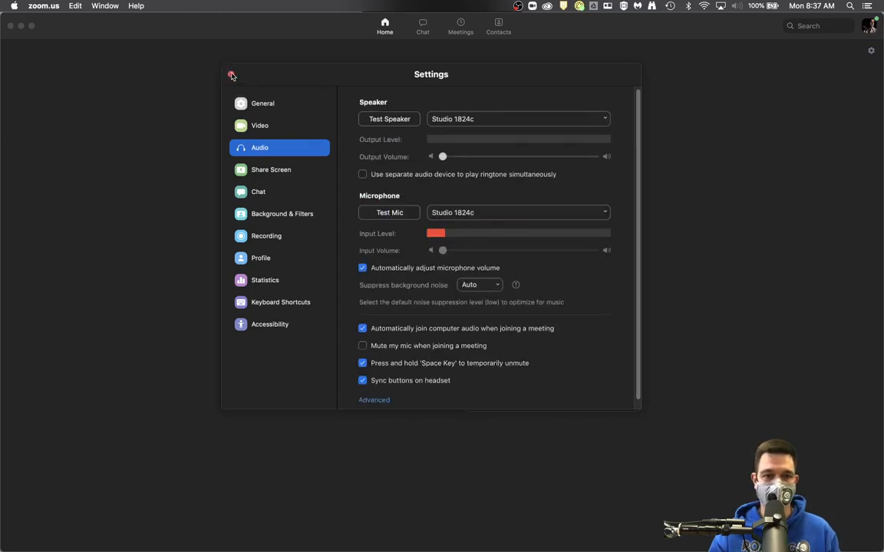
# - Close the Zoom Settings window
pyautogui.click(231, 75)
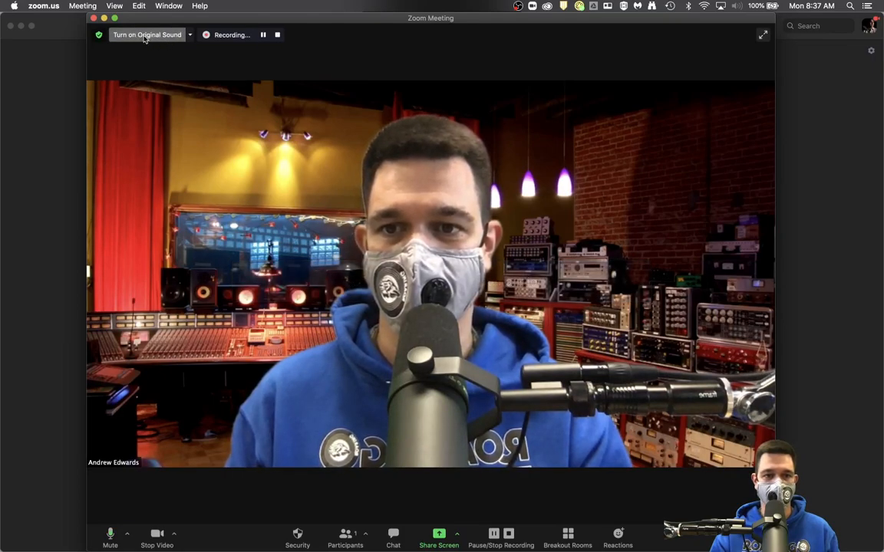
# - Switch on Original Sound from the meeting window's top-left corner
pyautogui.click(146, 34)
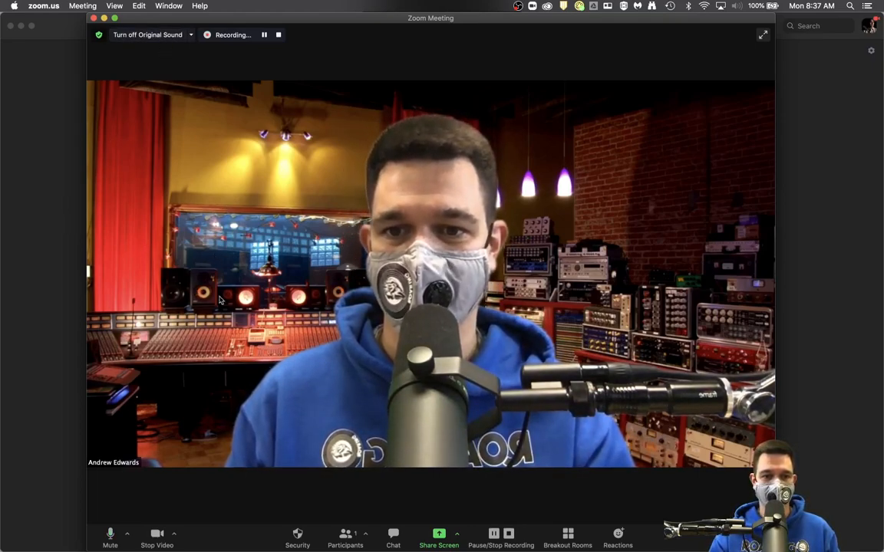
pyautogui.moveTo(110, 535)
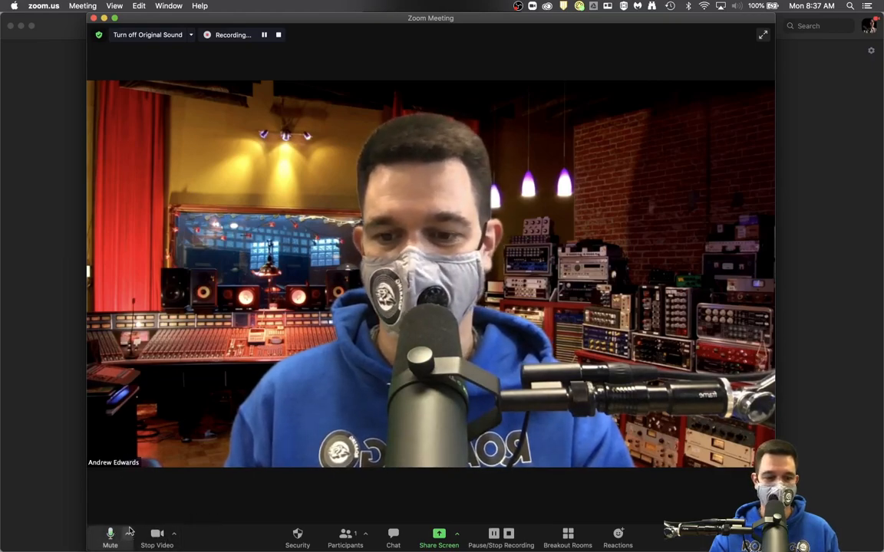
# - From the Mute arrow, reopen Audio Settings and confirm the advanced Original Sound sub-options
pyautogui.click(126, 534)
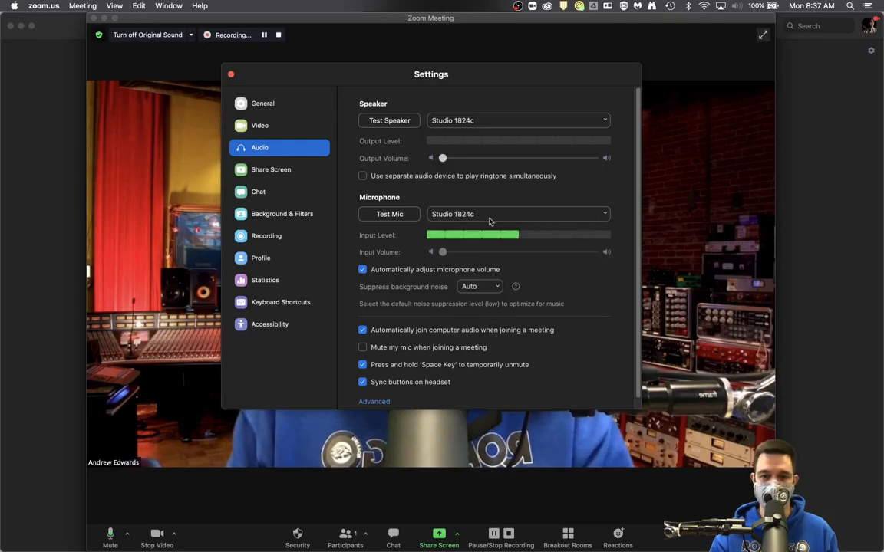
pyautogui.click(373, 401)
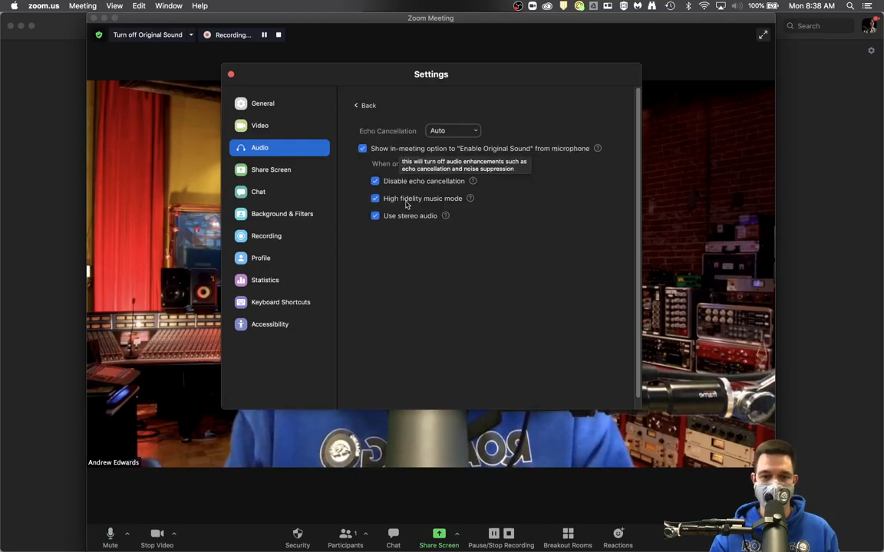
pyautogui.click(366, 105)
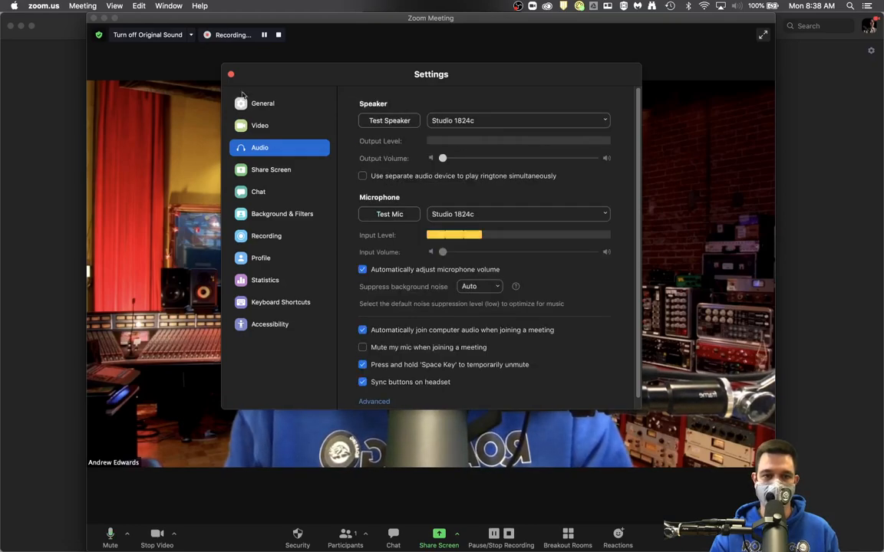